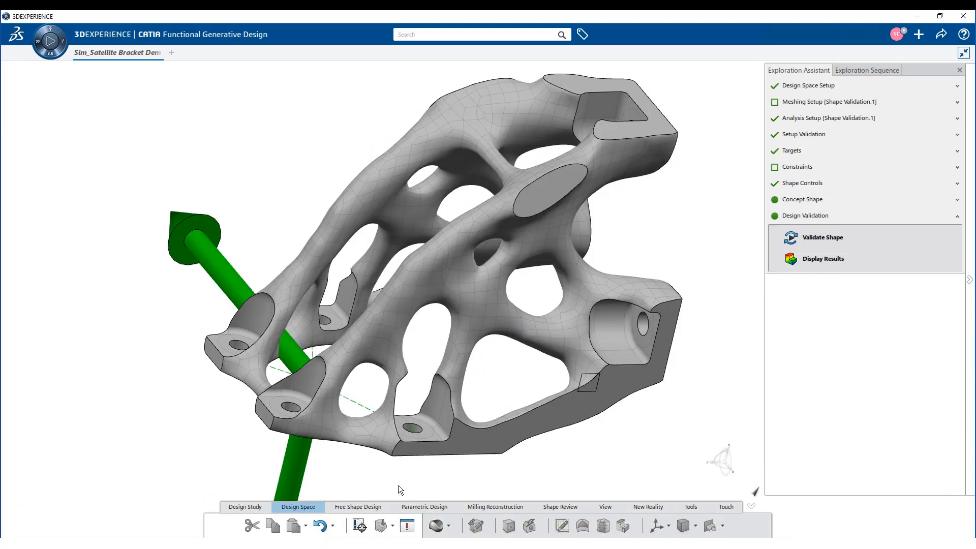
Switch to the Design Study tools to start a new trade-off study.
left_click(245, 506)
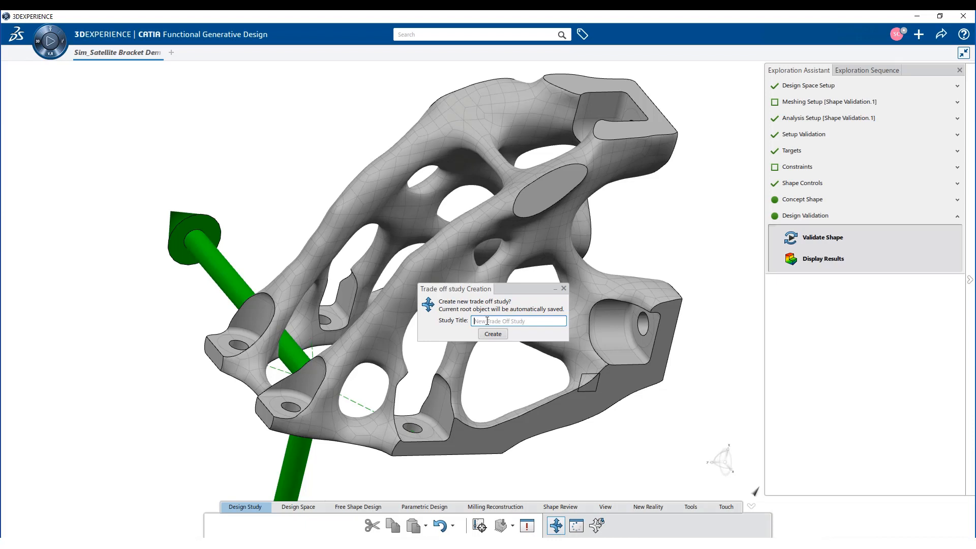
Create the 'Satellite Bracket' study and make a full, non-light duplicate as Variant1.
type("Satellite Bracket")
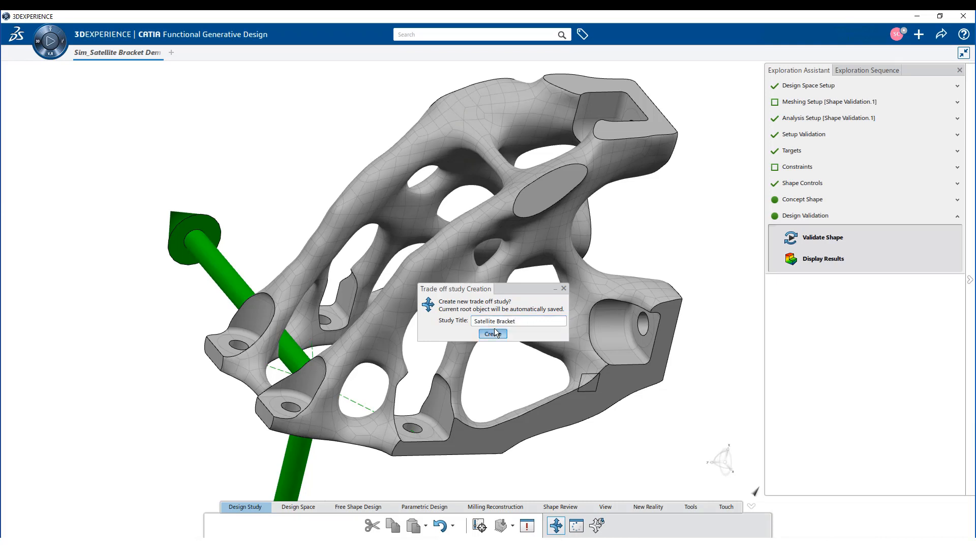
left_click(491, 333)
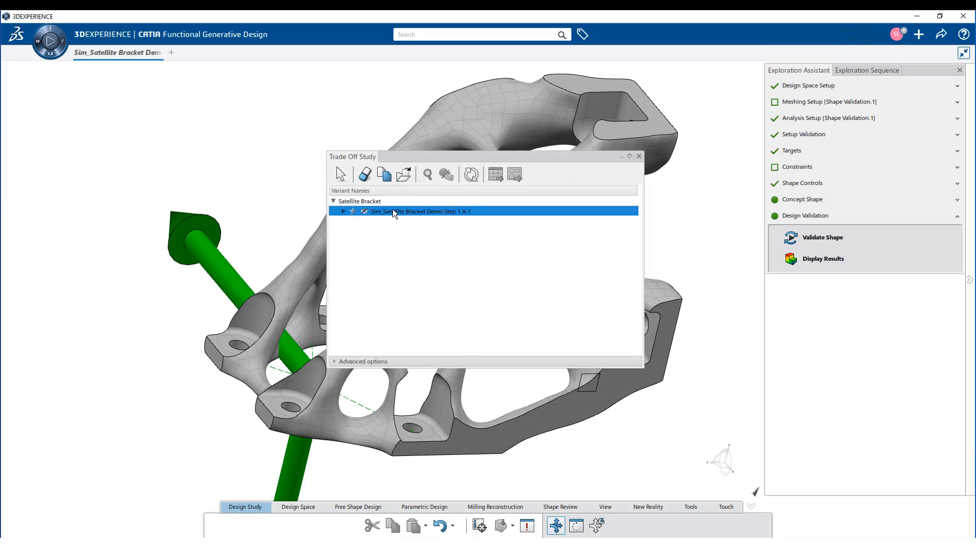
left_click(383, 174)
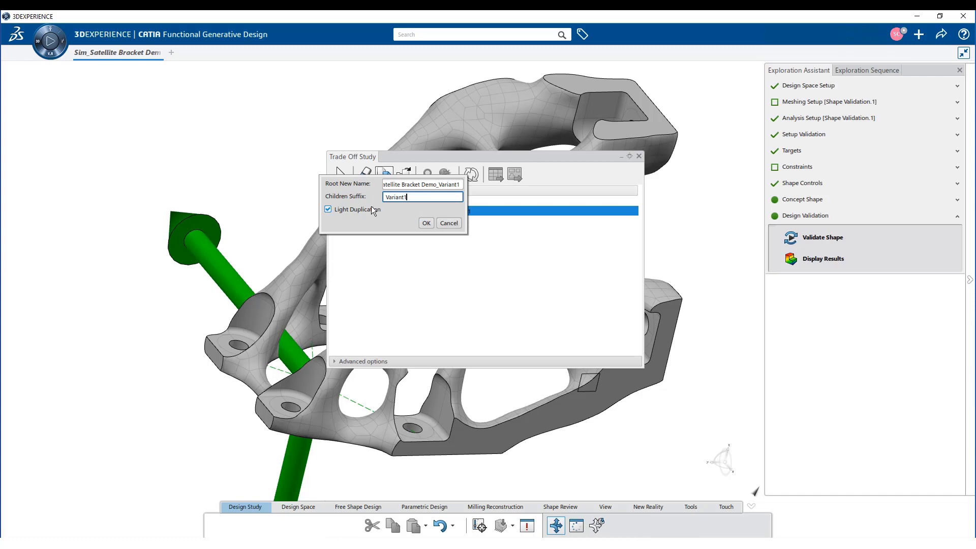
left_click(327, 208)
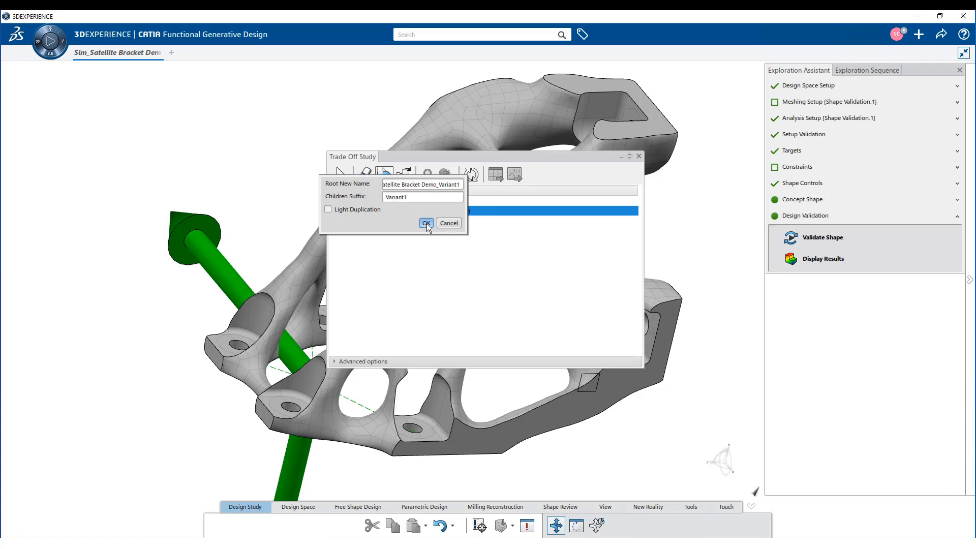
left_click(425, 222)
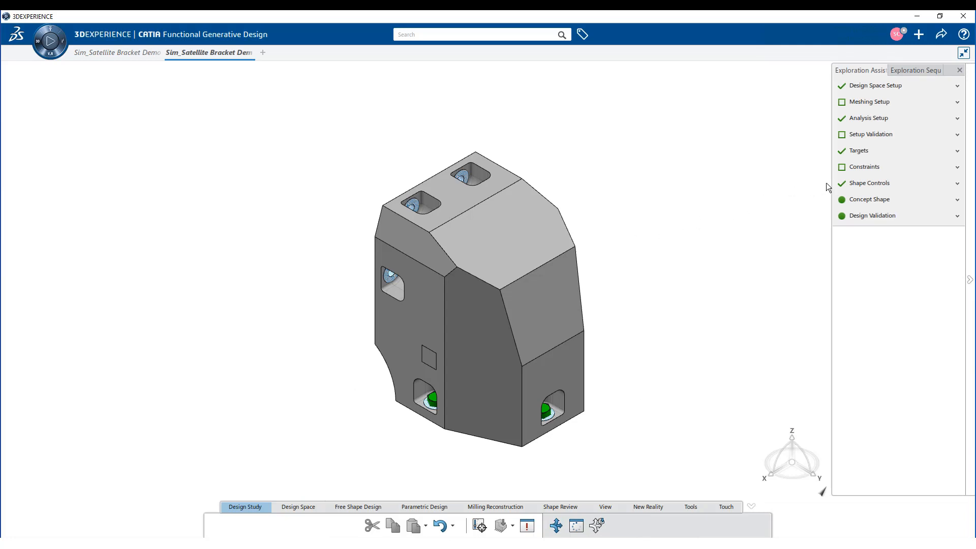
Add a Split draw manufacturing constraint to the design space, then compute the shape.
left_click(870, 183)
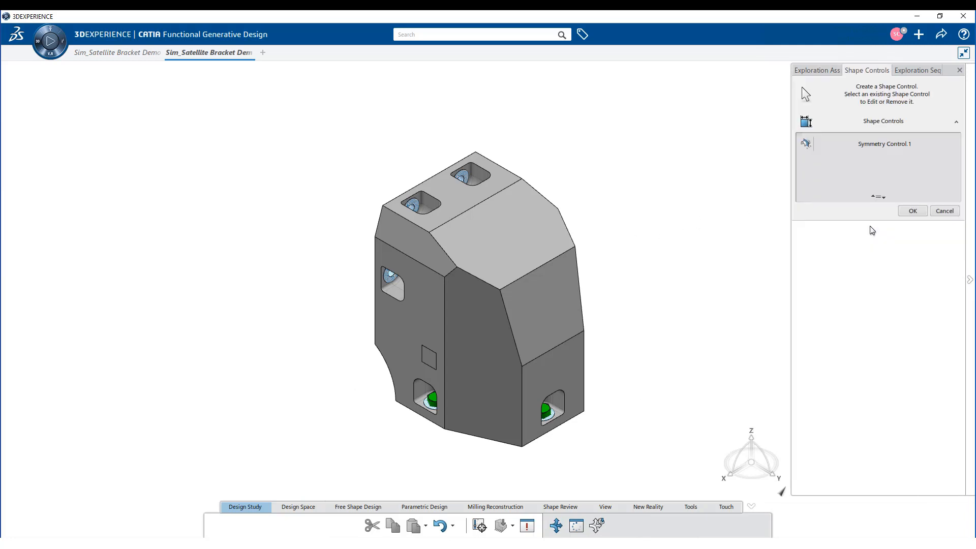
left_click(473, 299)
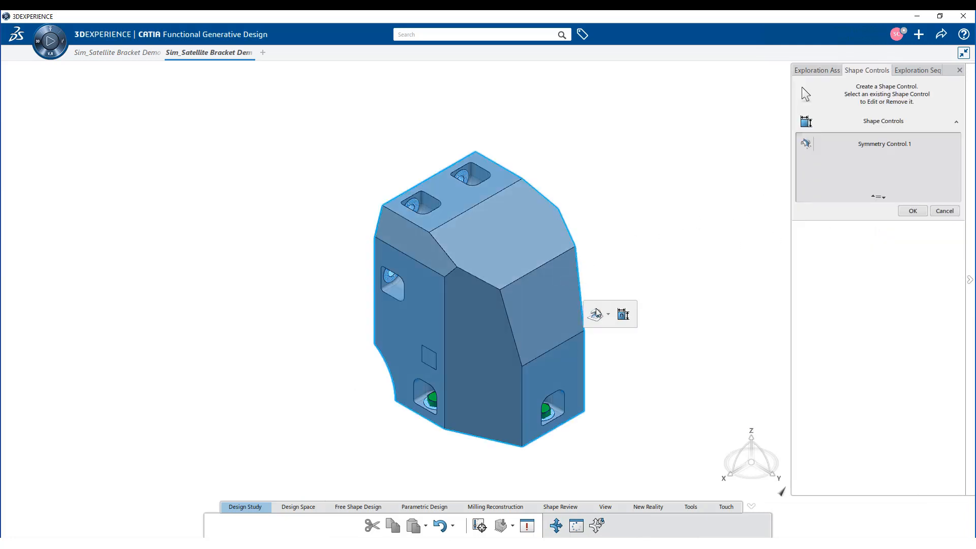
left_click(334, 236)
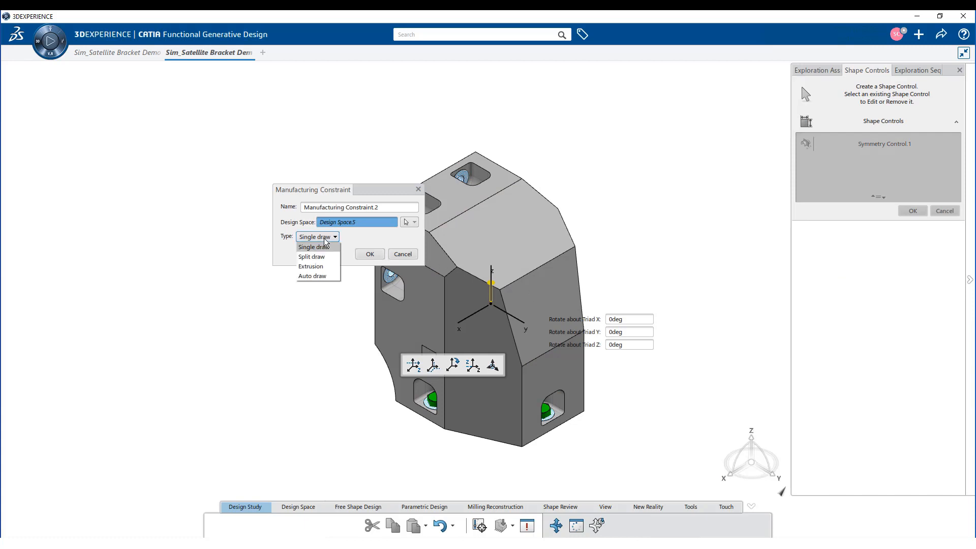
left_click(311, 256)
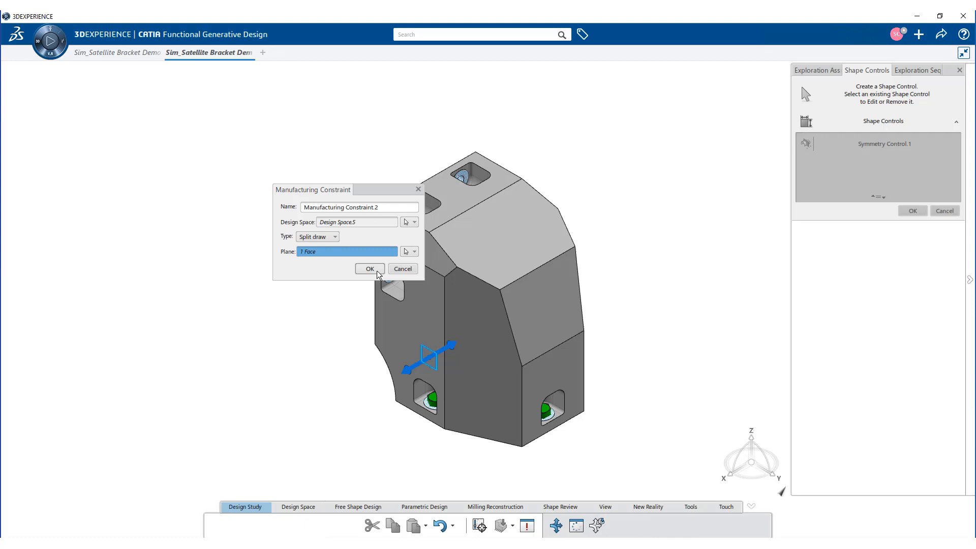
left_click(368, 269)
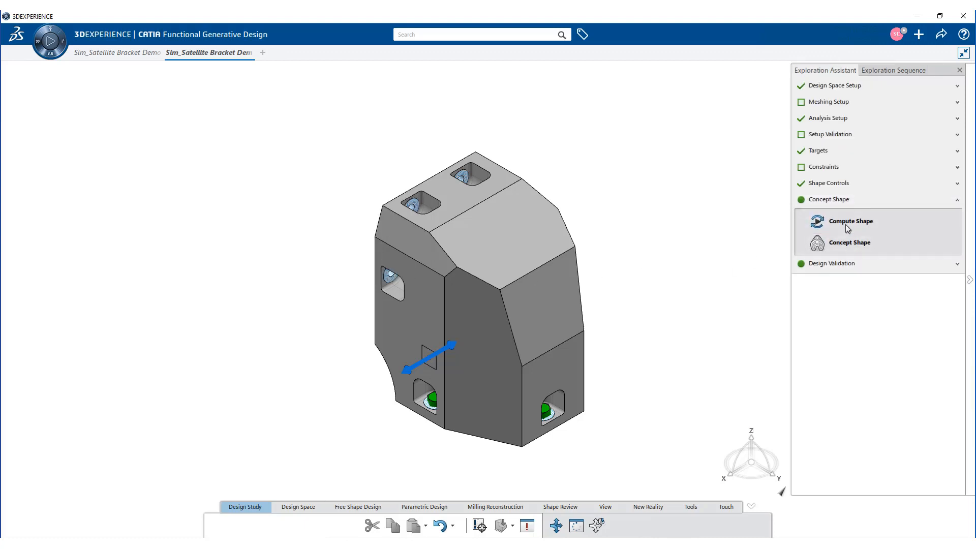
left_click(850, 221)
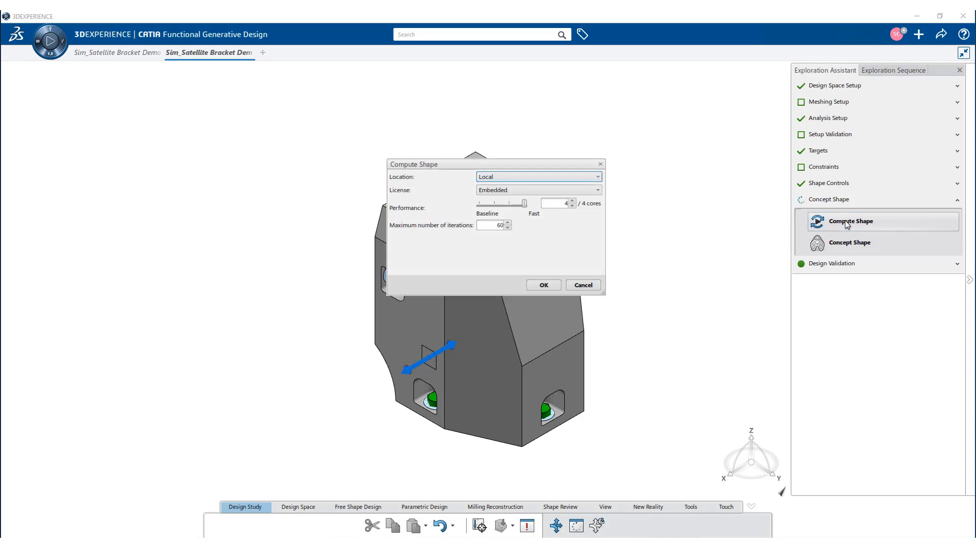
left_click(542, 285)
type("satellite bracket demo")
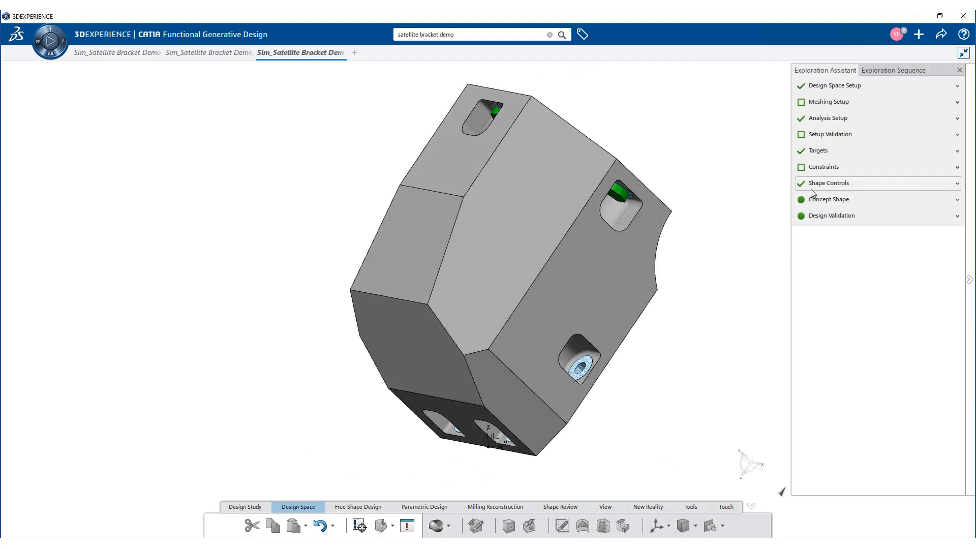
Constrain overhang to 45°, compute the shape, and generate the validated concept shape.
left_click(828, 182)
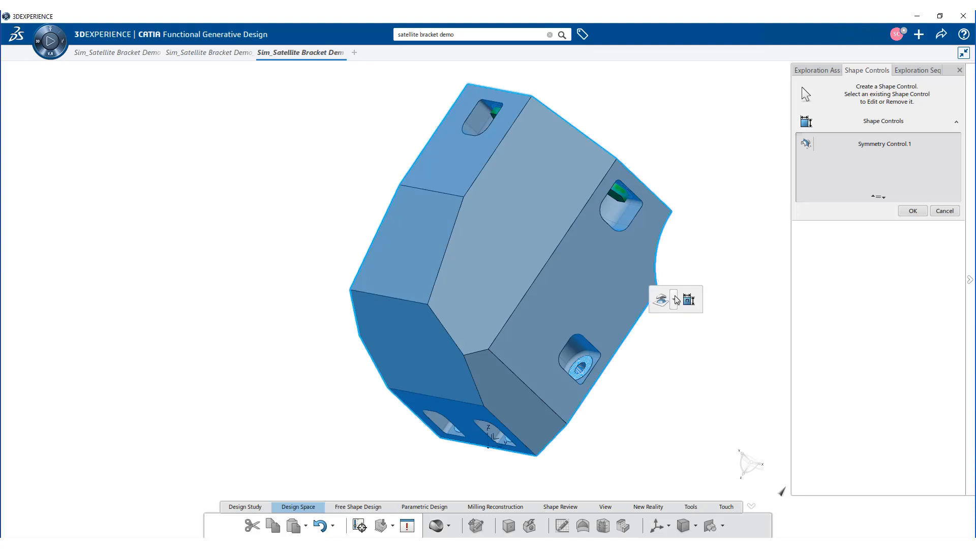
left_click(690, 299)
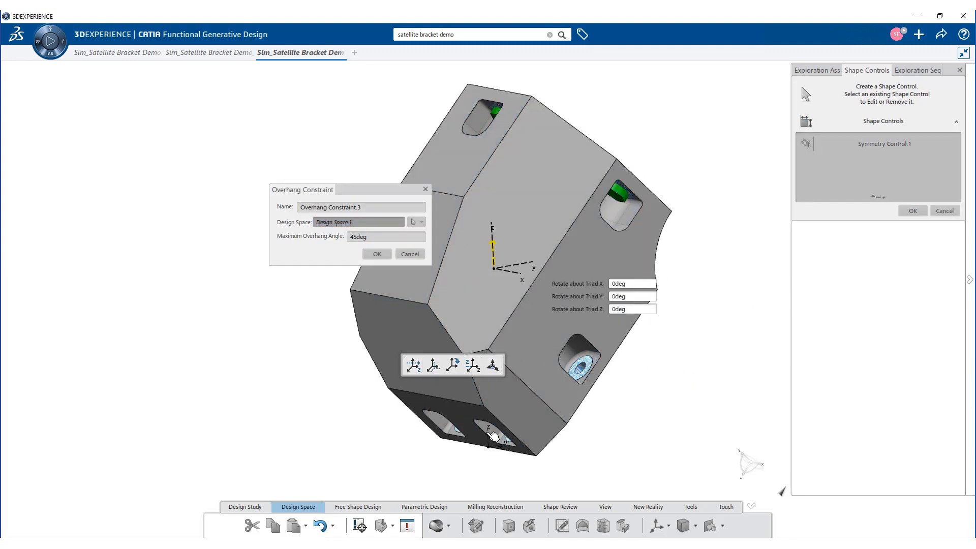
left_click(376, 255)
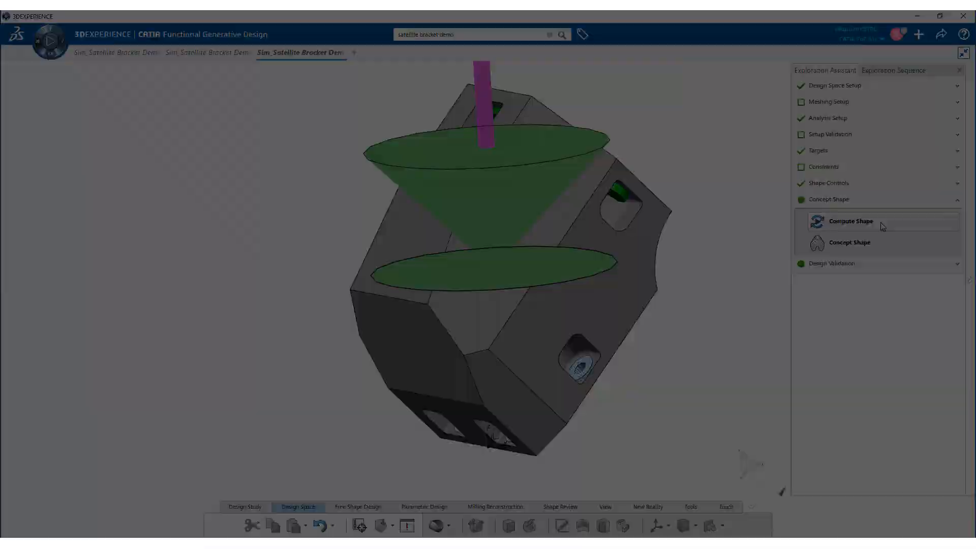
left_click(848, 221)
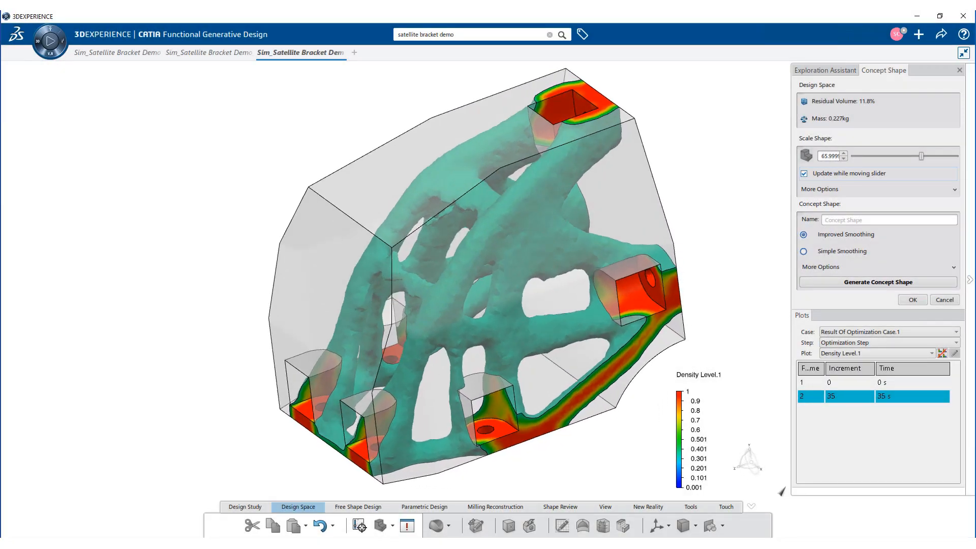
left_click(912, 299)
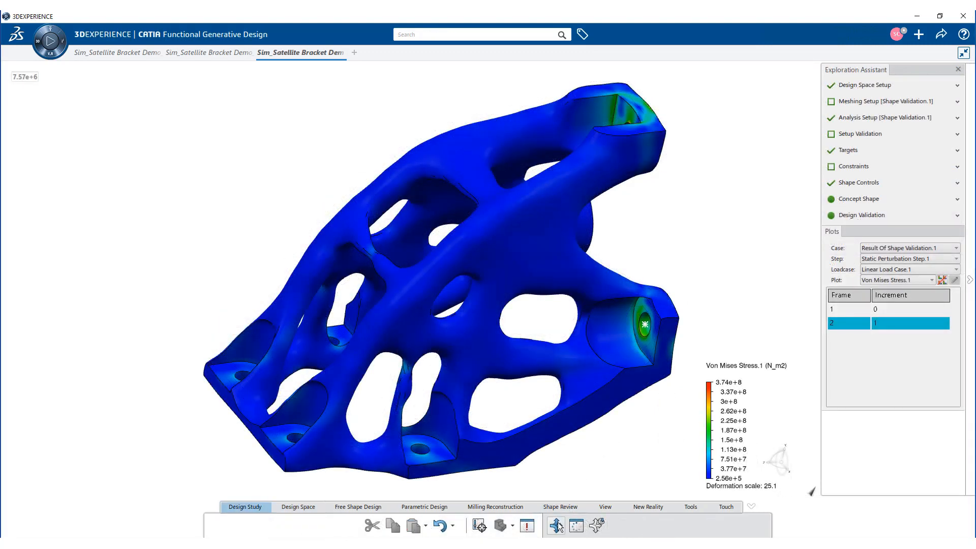
Preview all four bracket variants in the trade-off study and view the KPIs table.
left_click(554, 525)
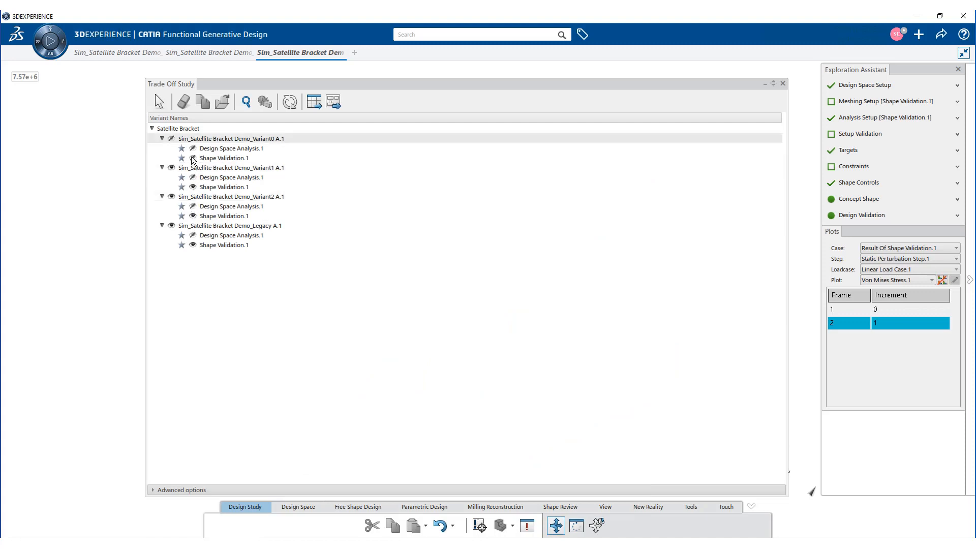
mouse_move(245, 101)
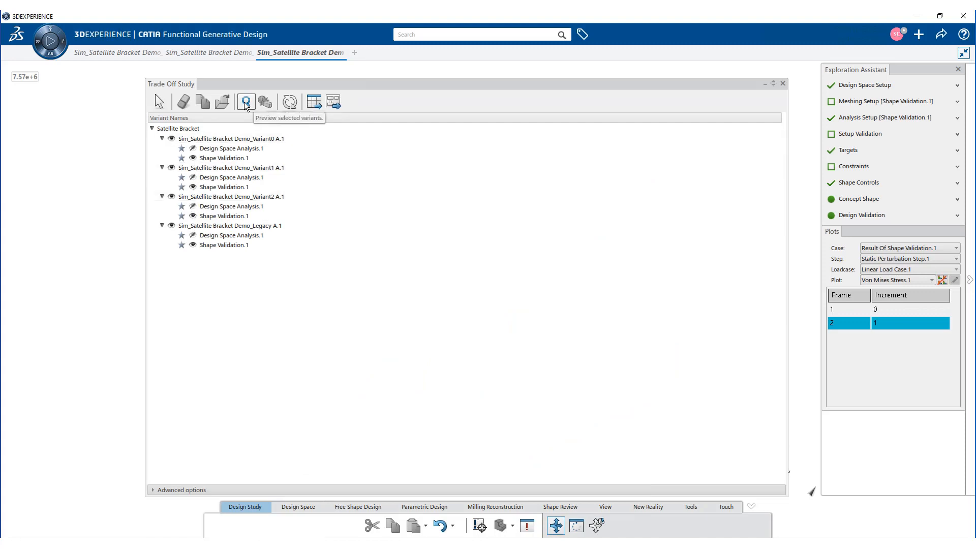
left_click(245, 102)
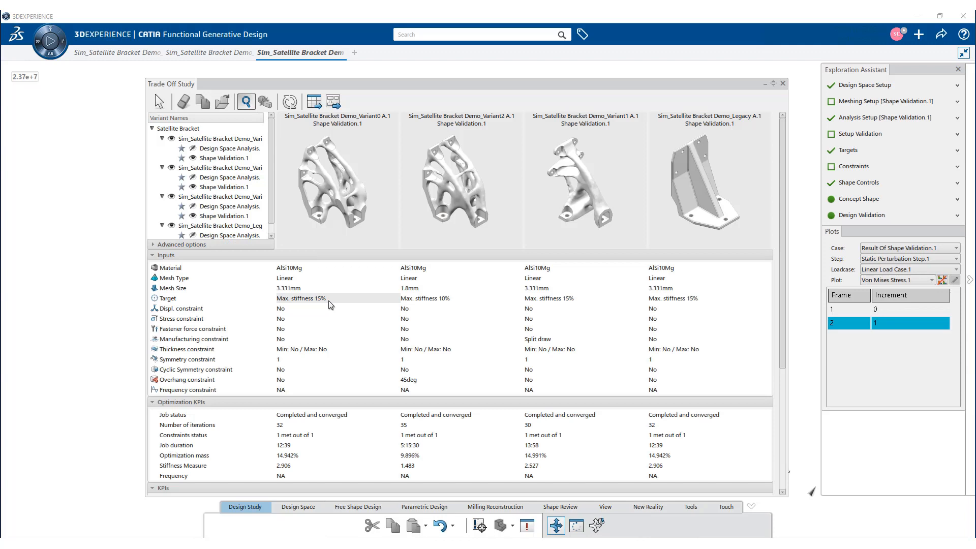
mouse_move(352, 319)
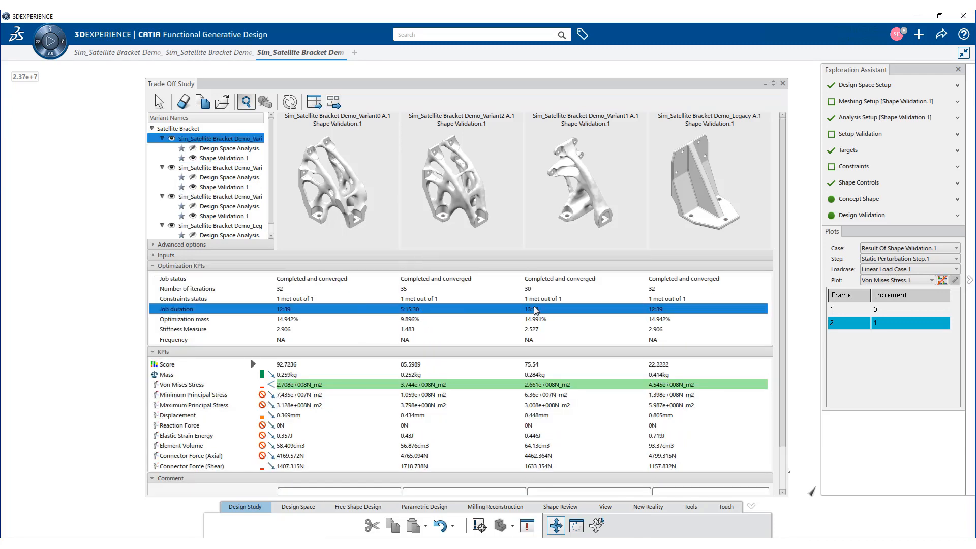
left_click(153, 266)
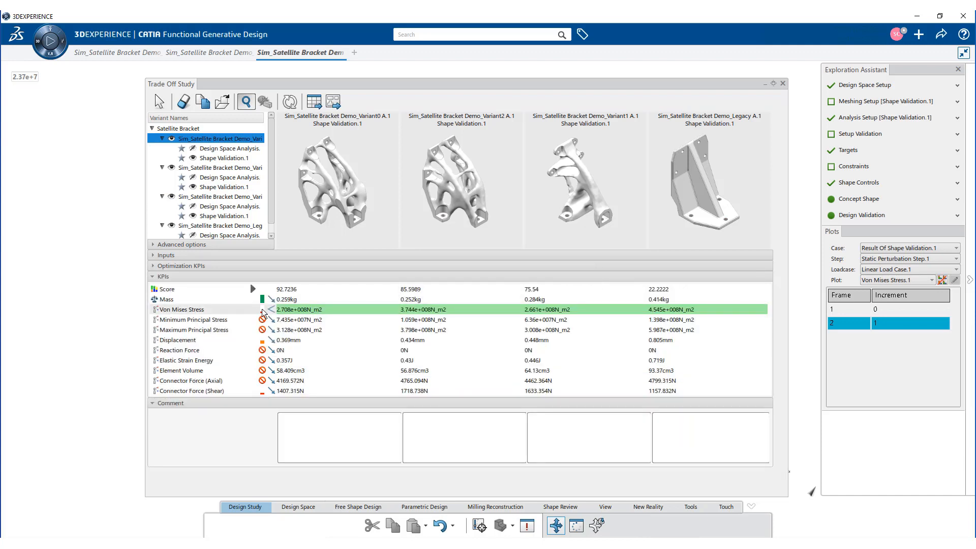
Change the Von Mises Stress importance, then select the third bracket variant.
left_click(262, 309)
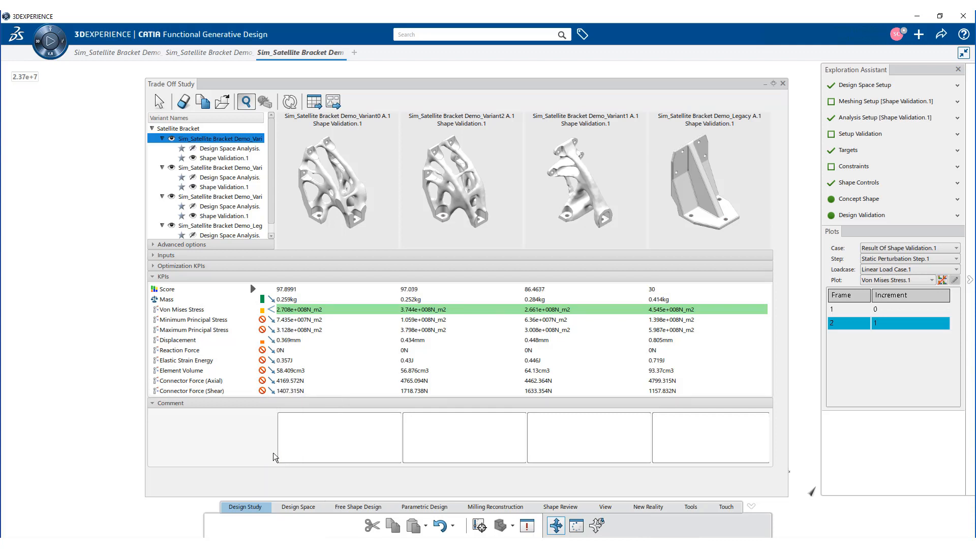
mouse_move(374, 195)
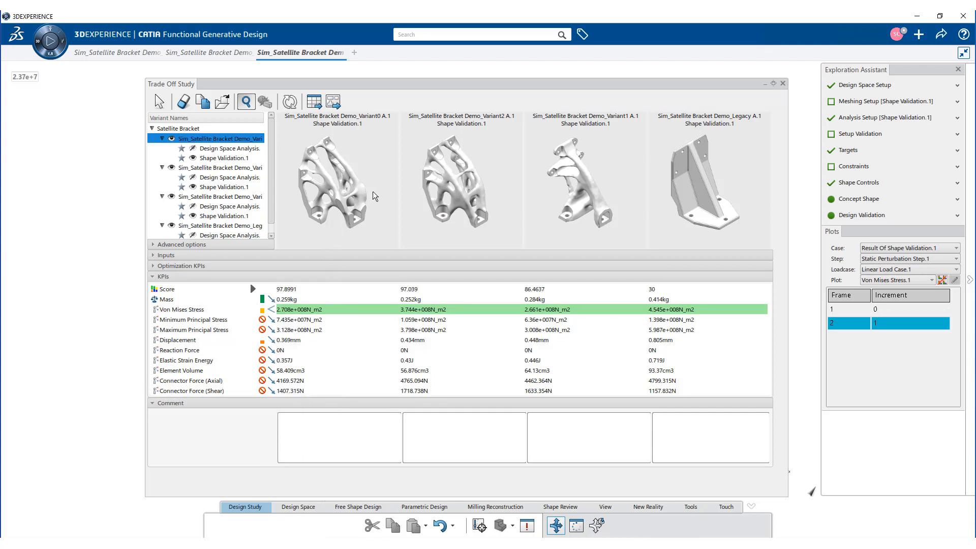
left_click(218, 197)
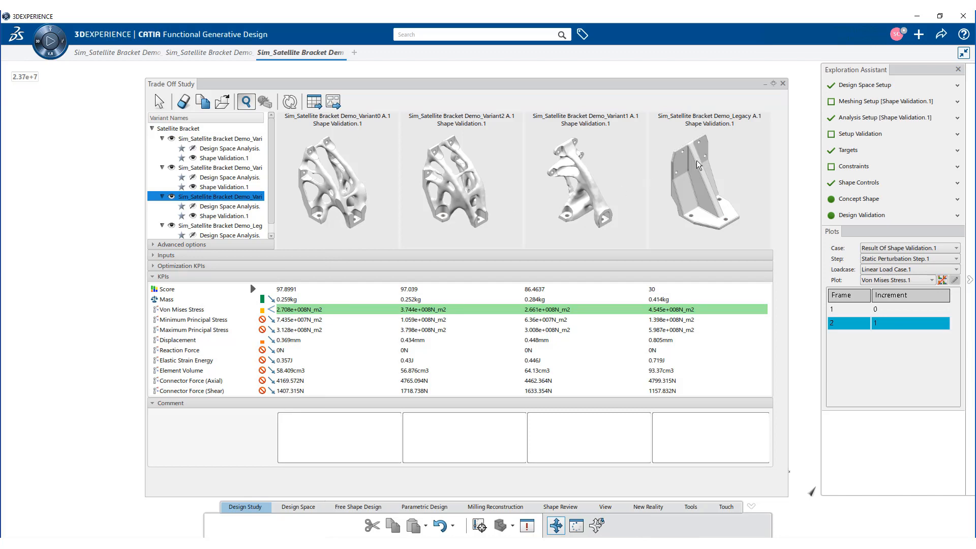
mouse_move(783, 86)
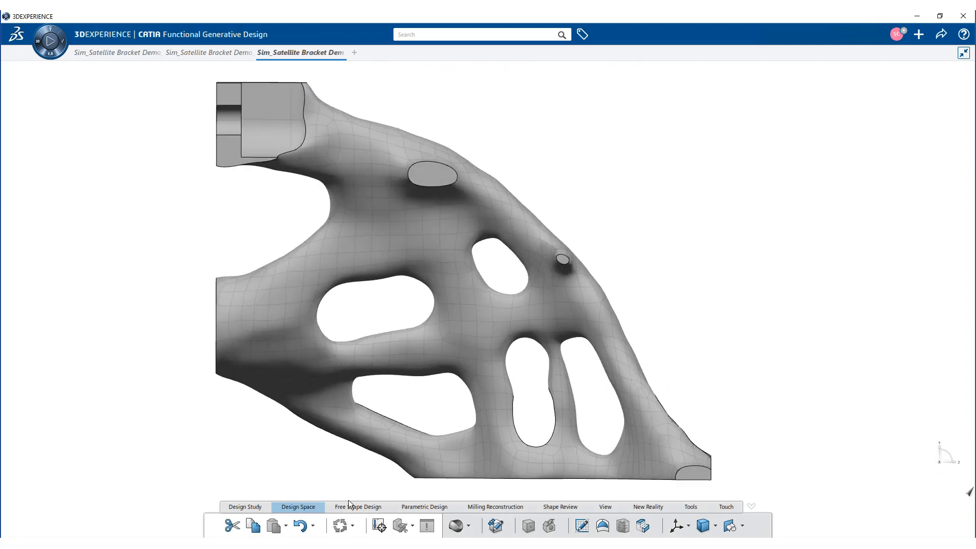
Show the Von Mises Stress plot for Result Of Shape Validation.2 over the original shape ghost.
left_click(358, 506)
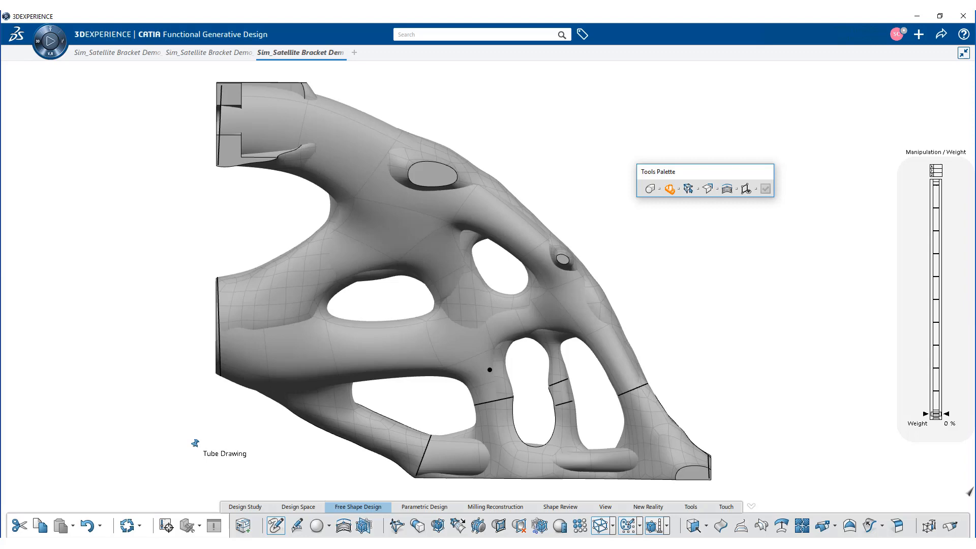
left_click(764, 188)
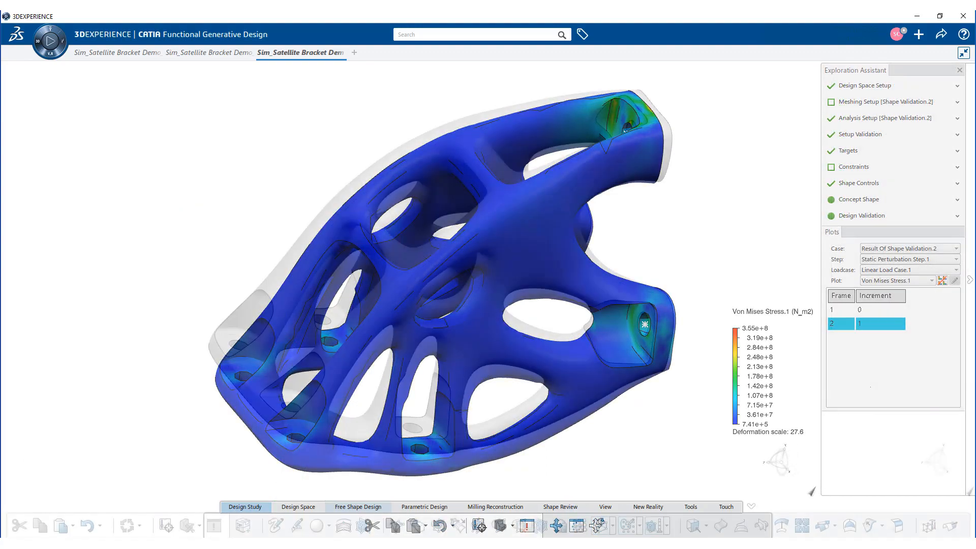
Close the Shape Validation.3 stress plot and go to Shape Review.
left_click(357, 506)
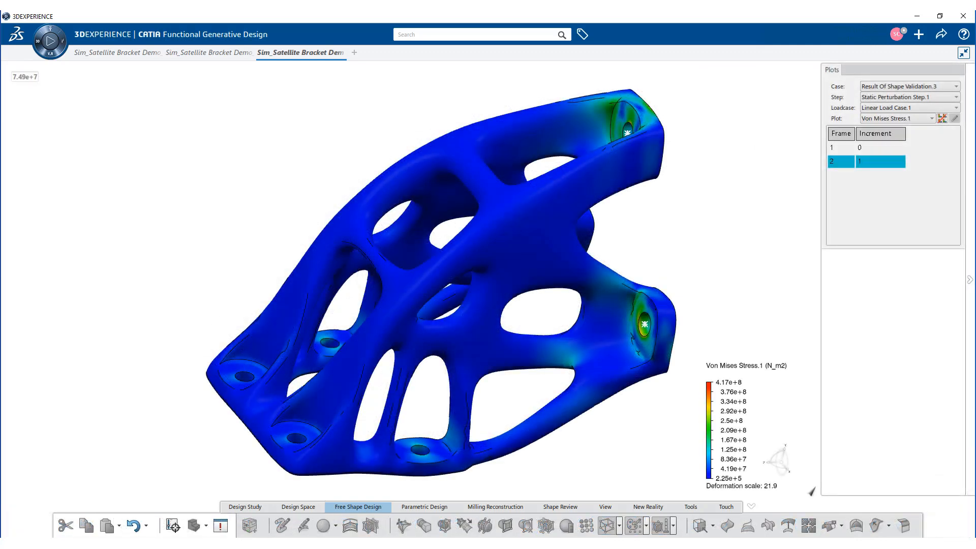
left_click(560, 507)
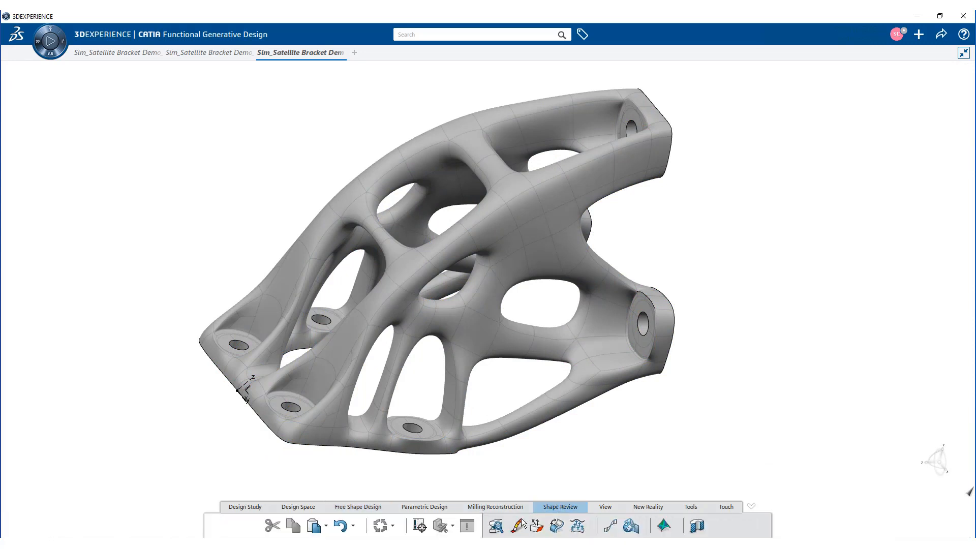
Run ALM Overhang Analysis with the print direction set, then close it.
left_click(516, 525)
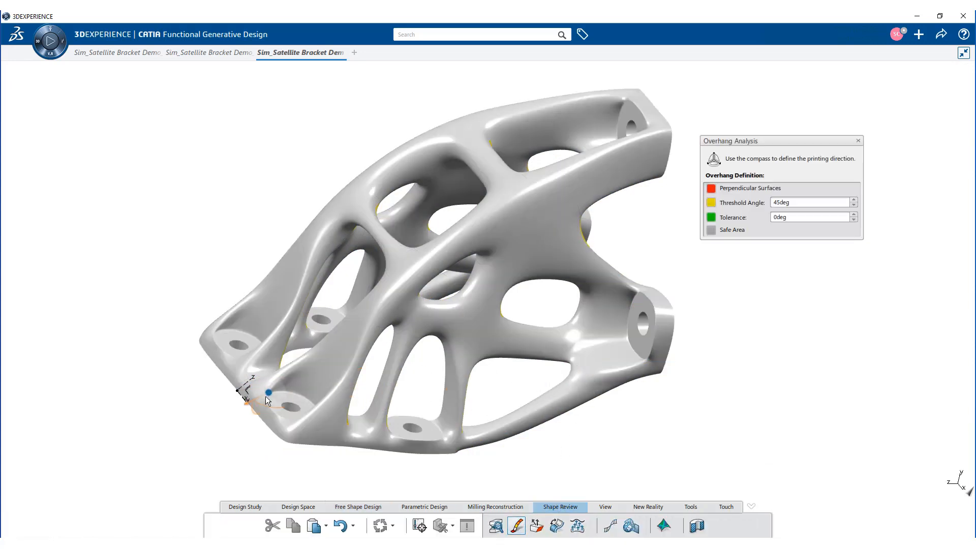
left_click_drag(268, 392, 255, 385)
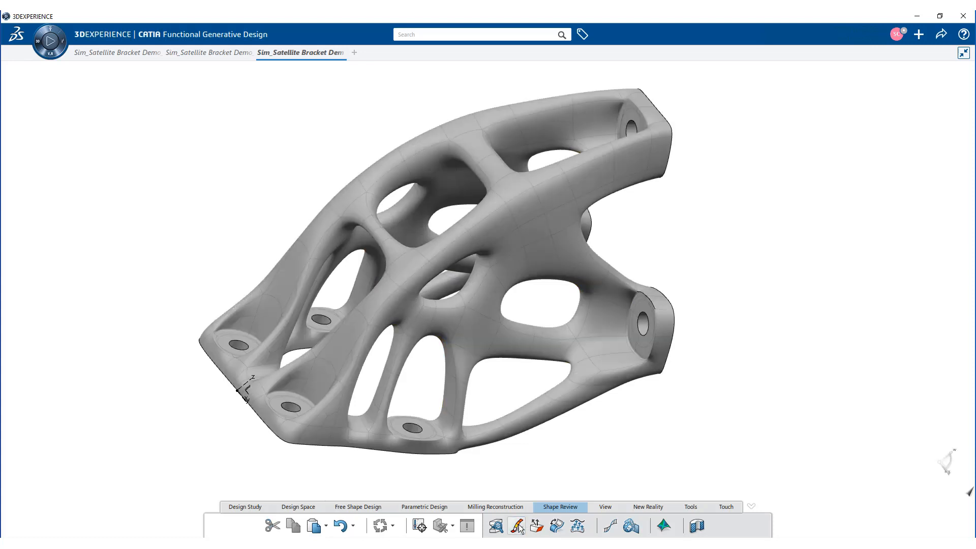
mouse_move(516, 526)
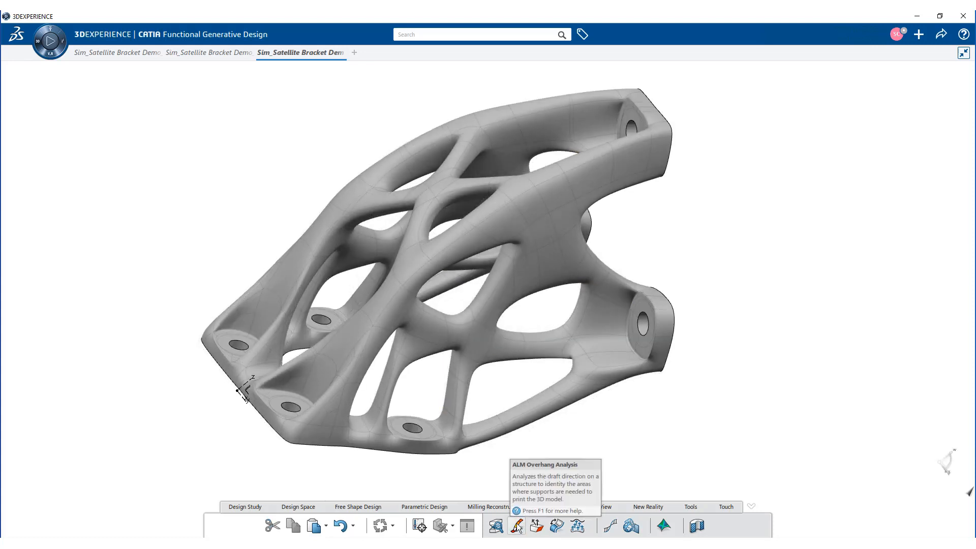
left_click(515, 525)
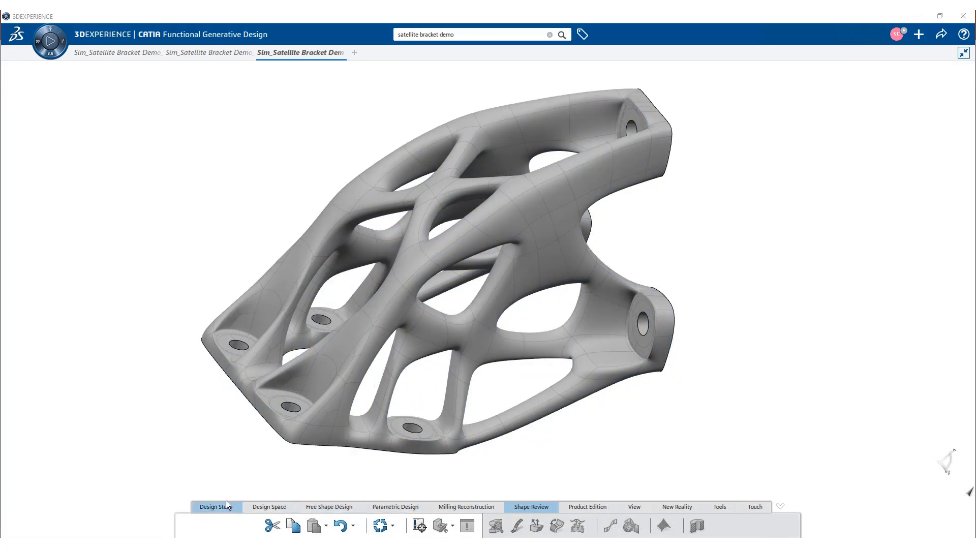
Compare Variant2 A.1's Shape Validations 1–4 side by side in the trade-off study.
left_click(216, 507)
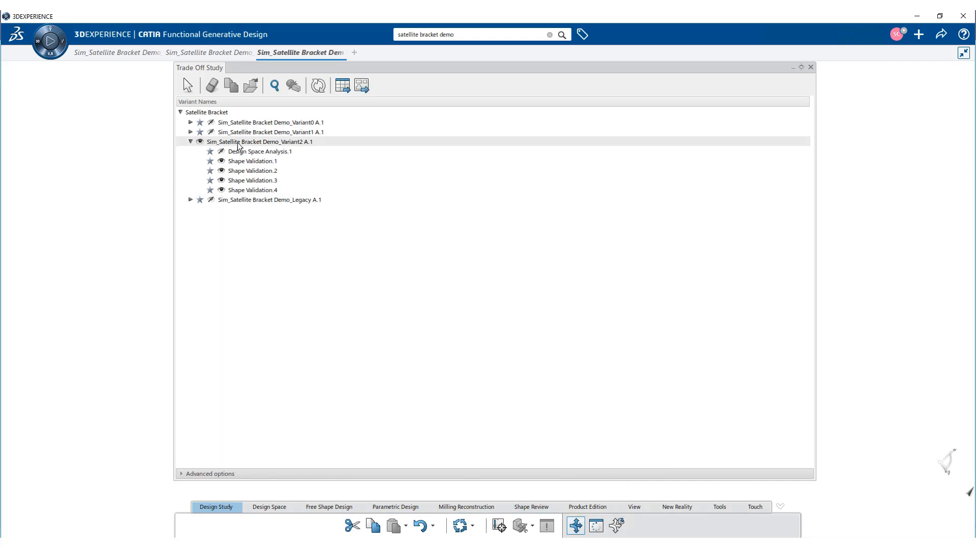
left_click(274, 85)
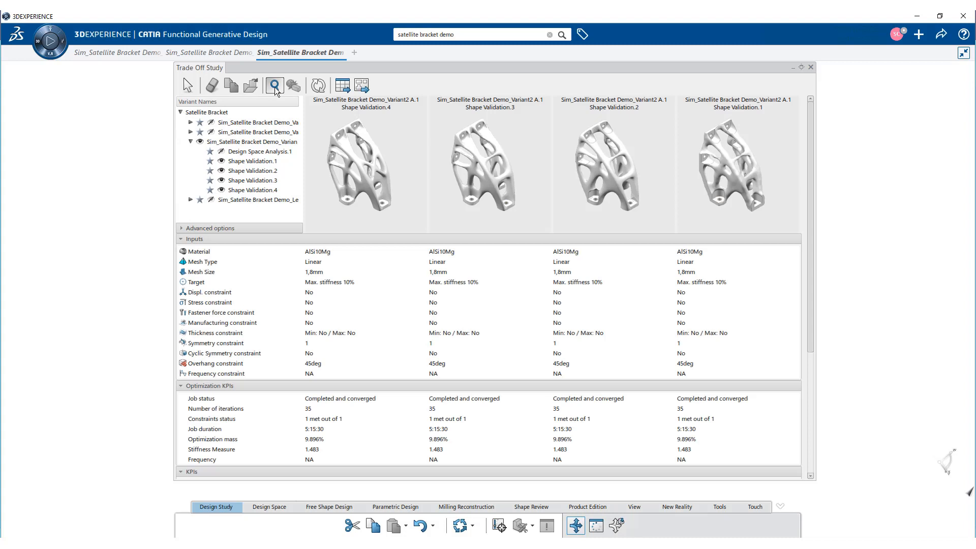
mouse_move(432, 243)
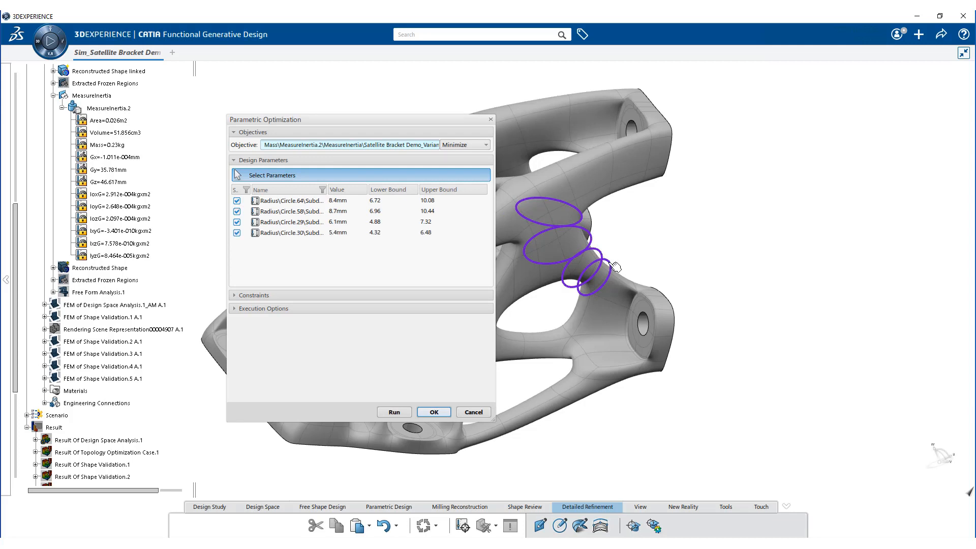
Add the maximum Von Mises stress and maximum displacement sensors as optimization constraints.
left_click(254, 295)
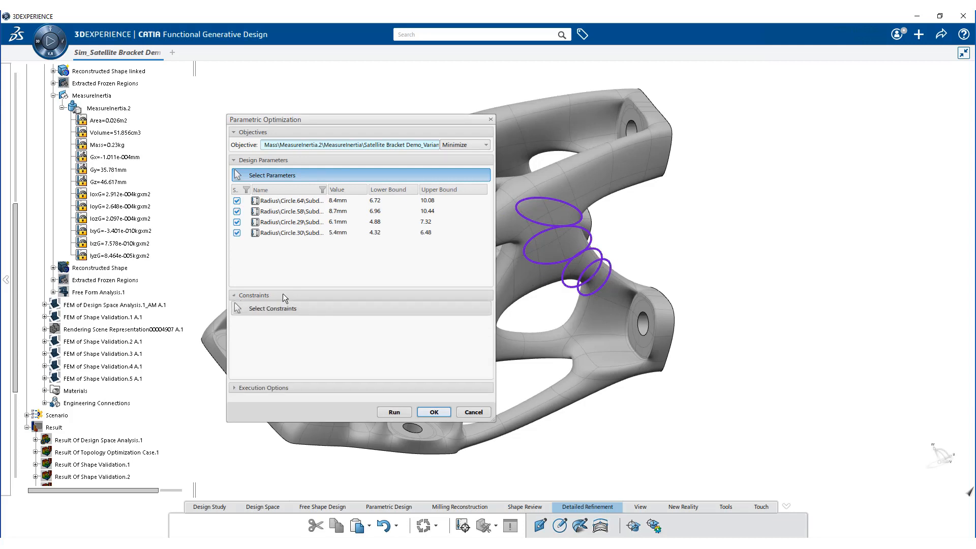
left_click(273, 310)
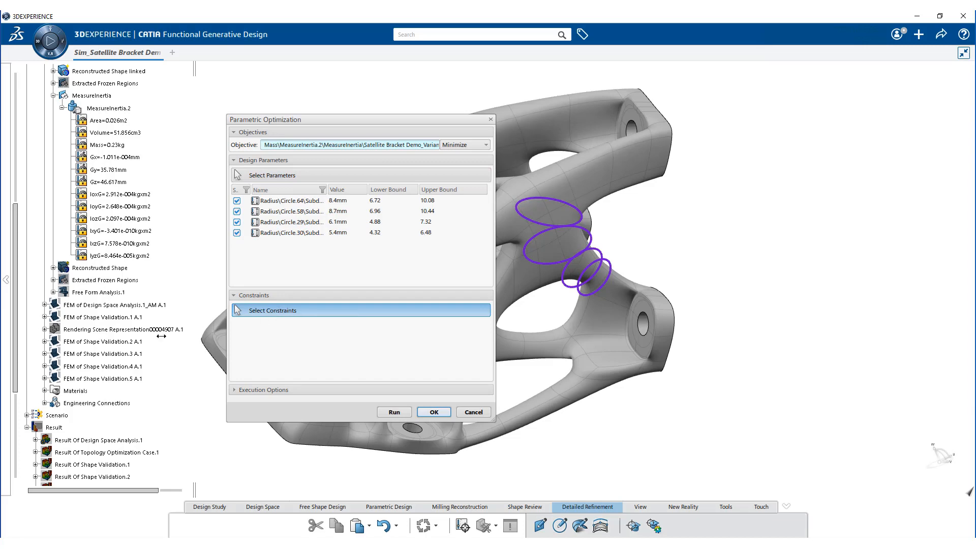
scroll("down", 3)
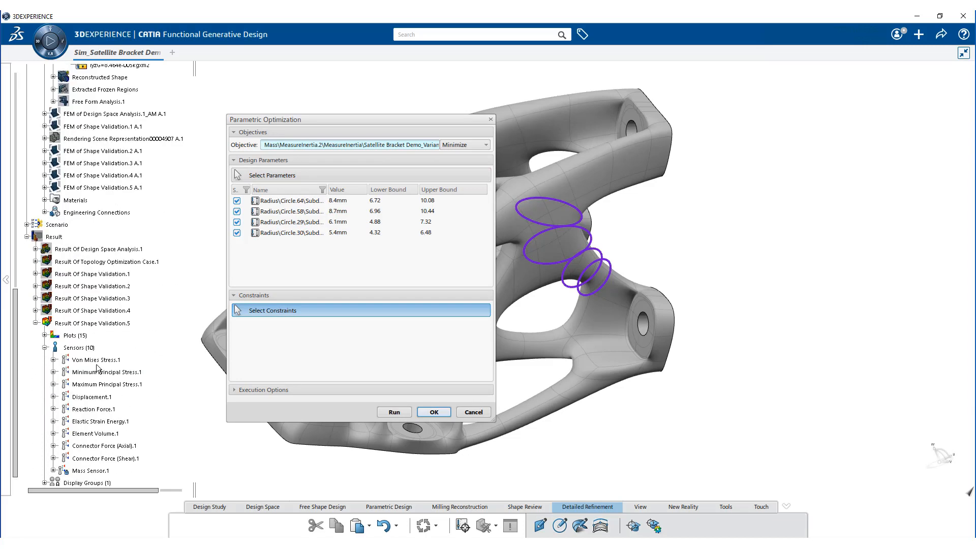
left_click(54, 360)
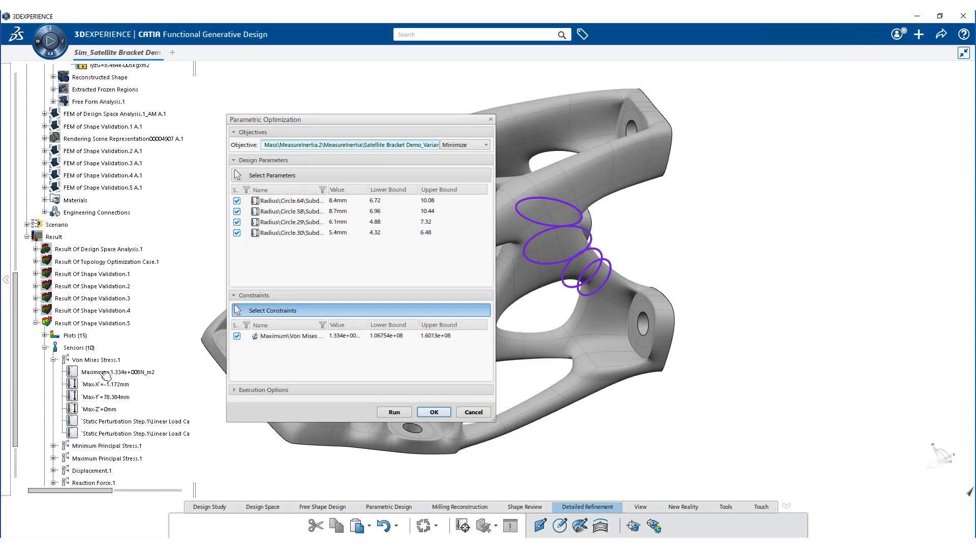
scroll("down", 3)
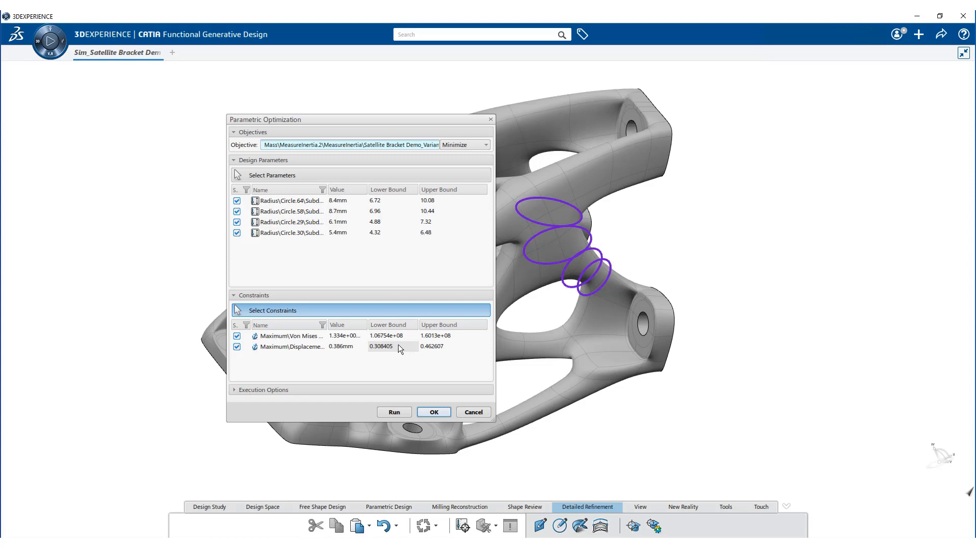
Bound stress between 5e+07 and 4.5e+08 and displacement between 0.2 and 0.43.
left_click(448, 335)
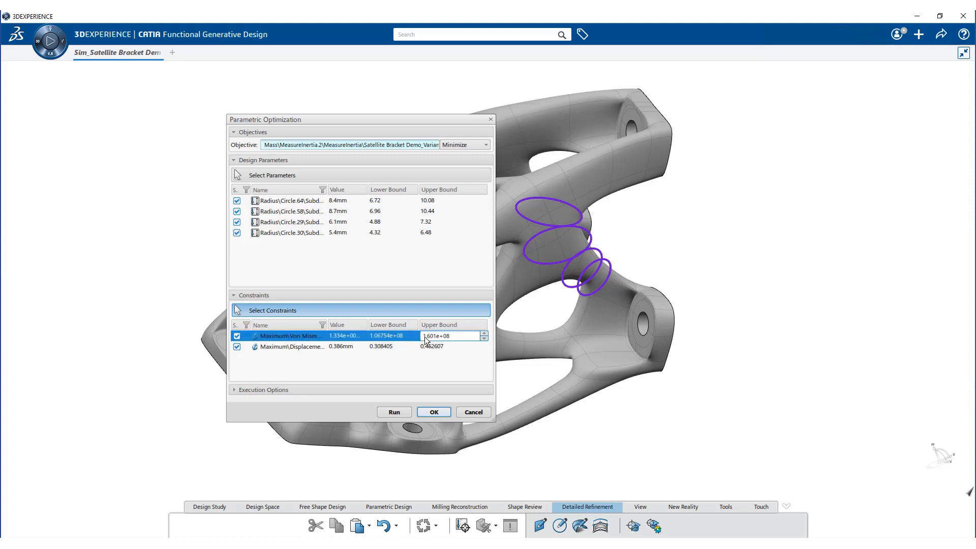
type("4.5e+08")
left_click(453, 346)
type("0.43")
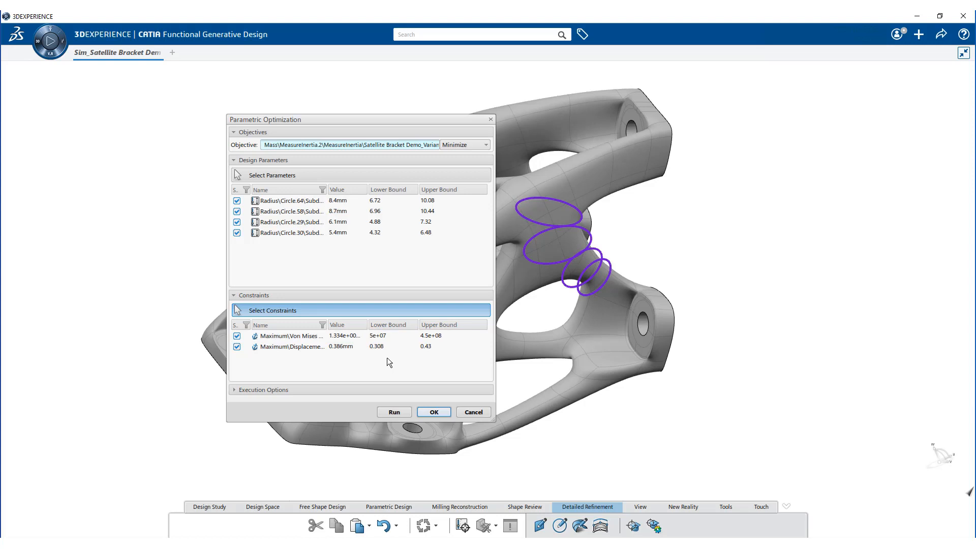
left_click(377, 347)
type("0.2")
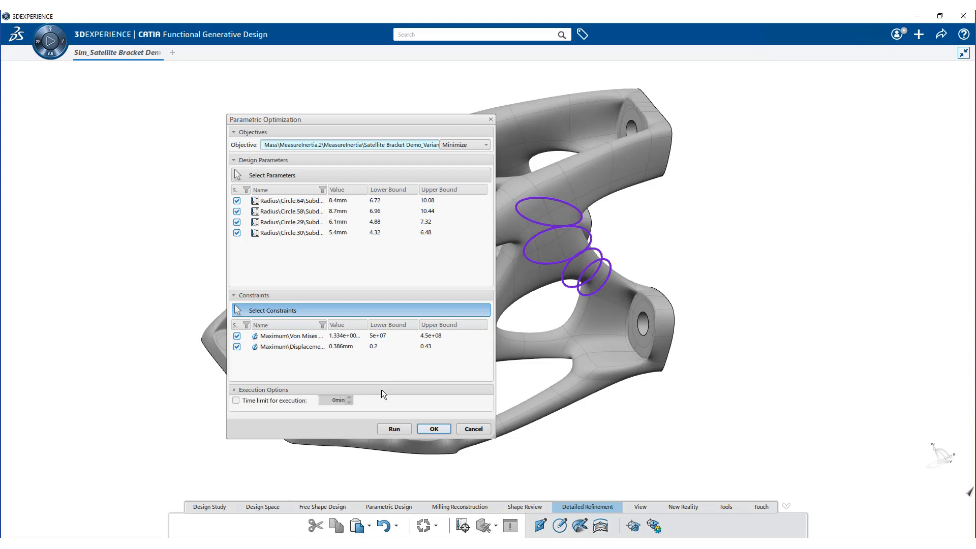
left_click(233, 389)
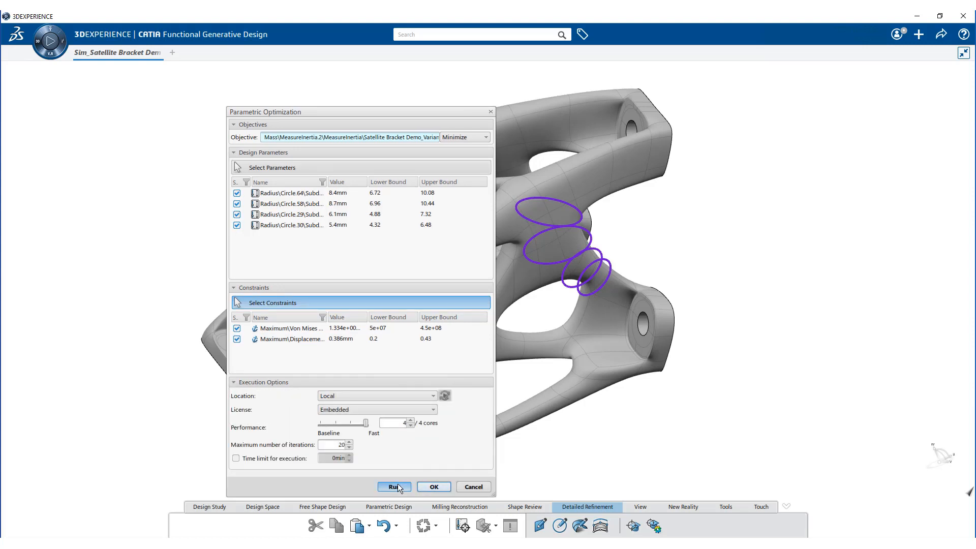
Run the 20-cycle optimization, review the 0.228 kg best result, and accept it.
left_click(394, 486)
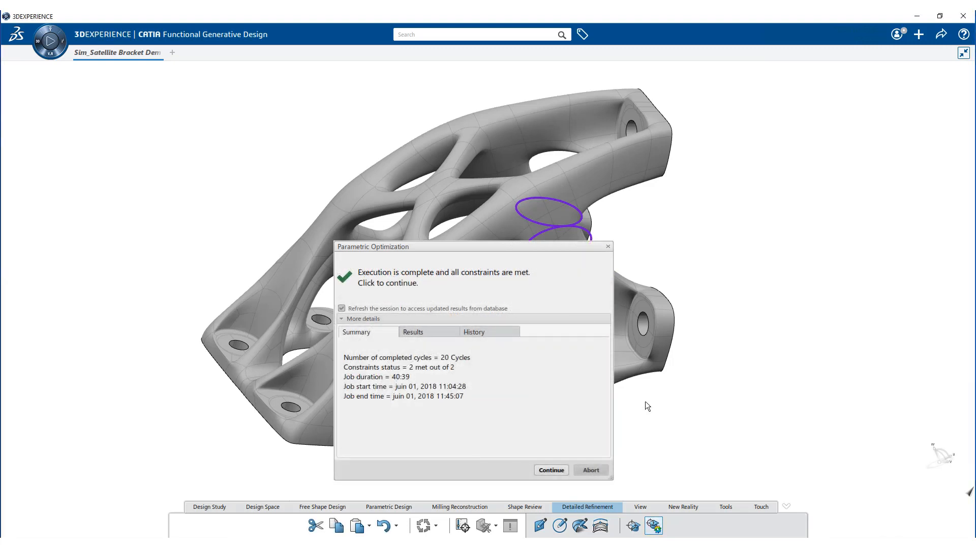
mouse_move(413, 332)
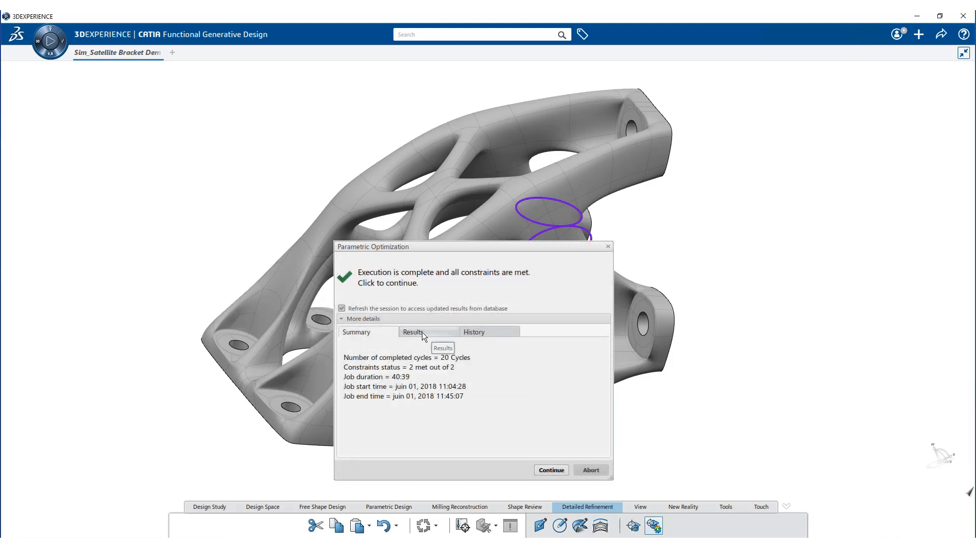
left_click(412, 332)
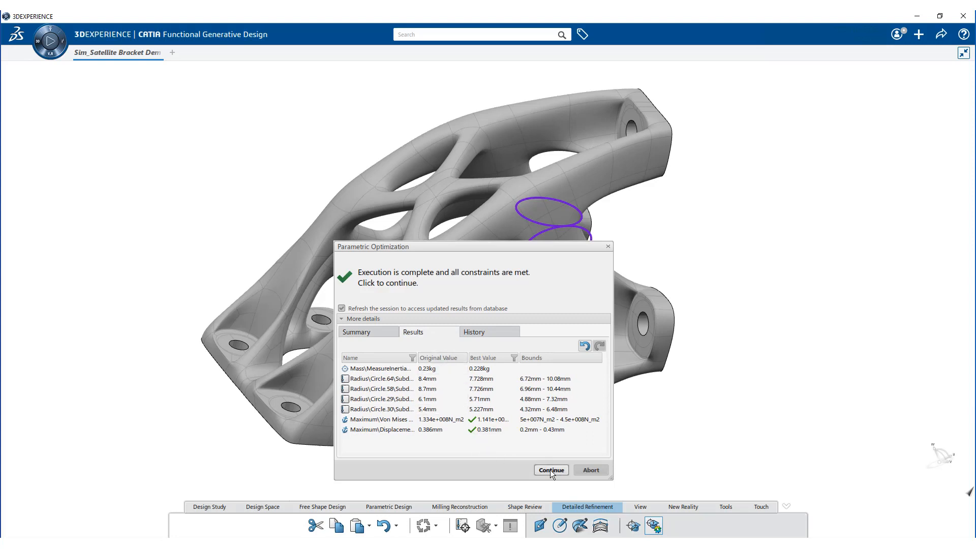
left_click(550, 469)
type("satellite bracket demo")
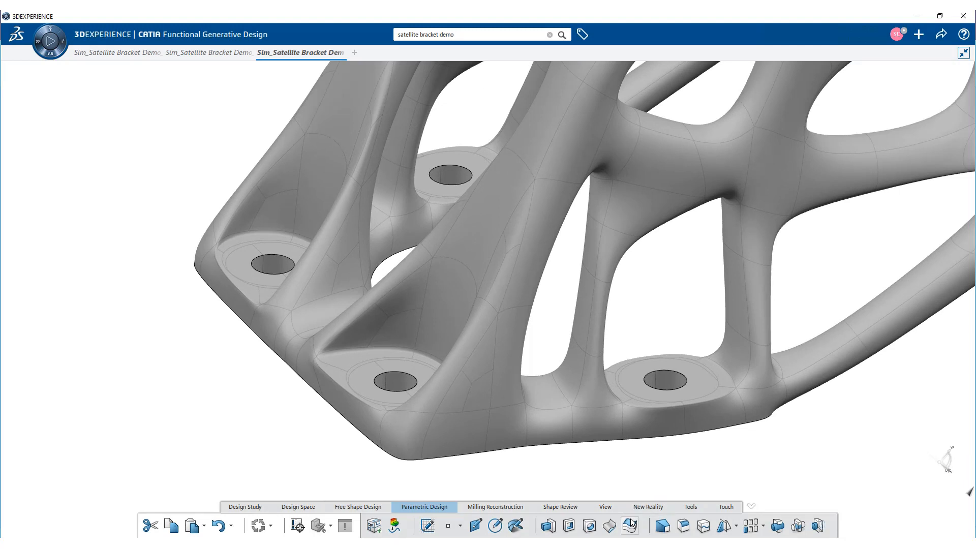
Preview a 0.5 mm thick-surface offset on the four bolt-hole surfaces.
left_click(630, 524)
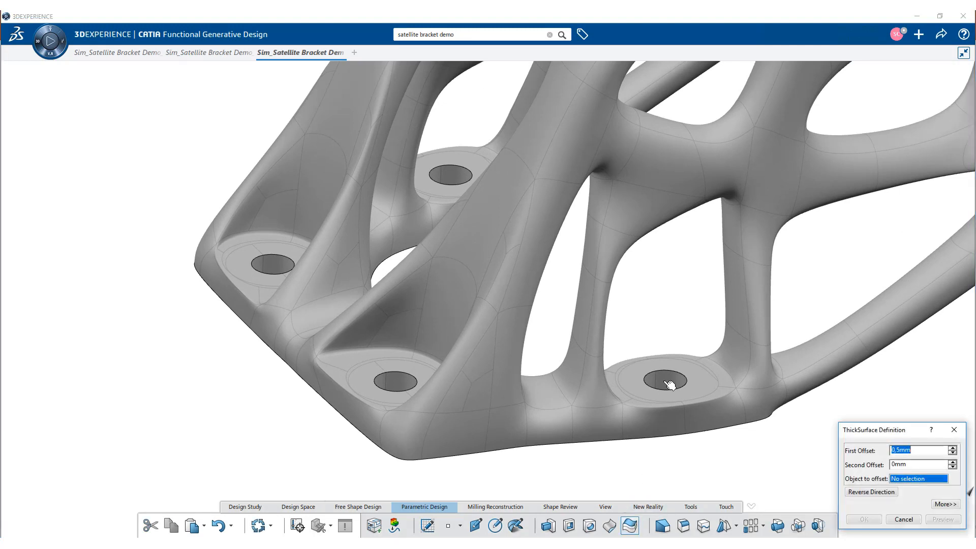
left_click(665, 379)
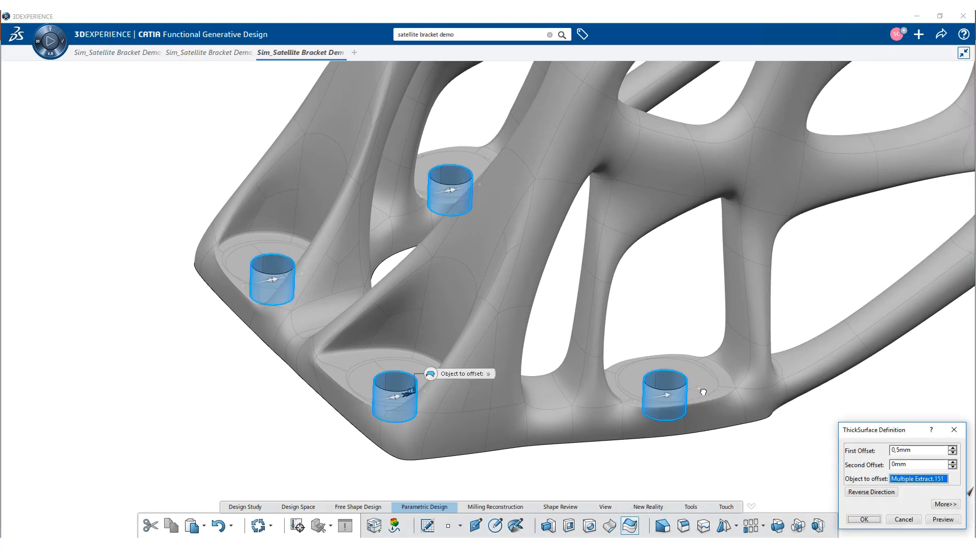
left_click(942, 519)
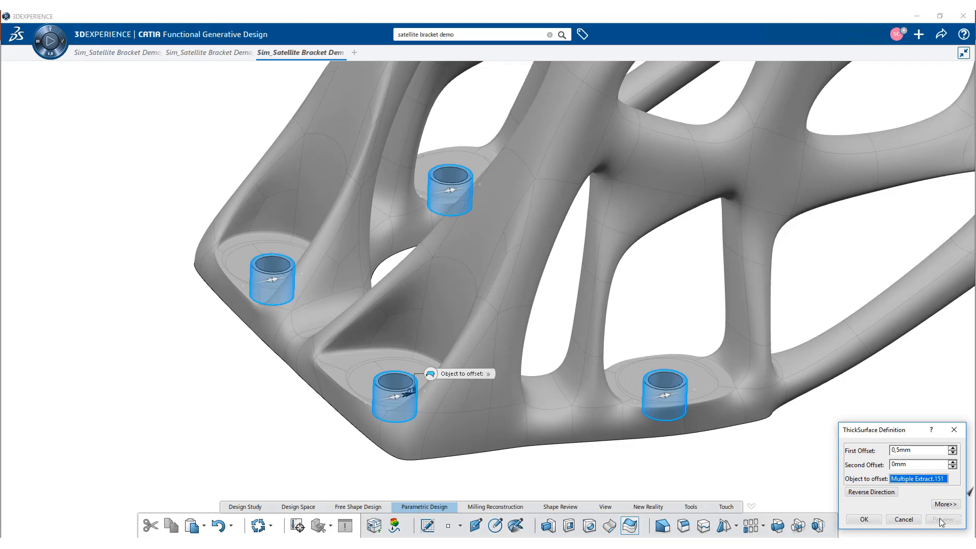